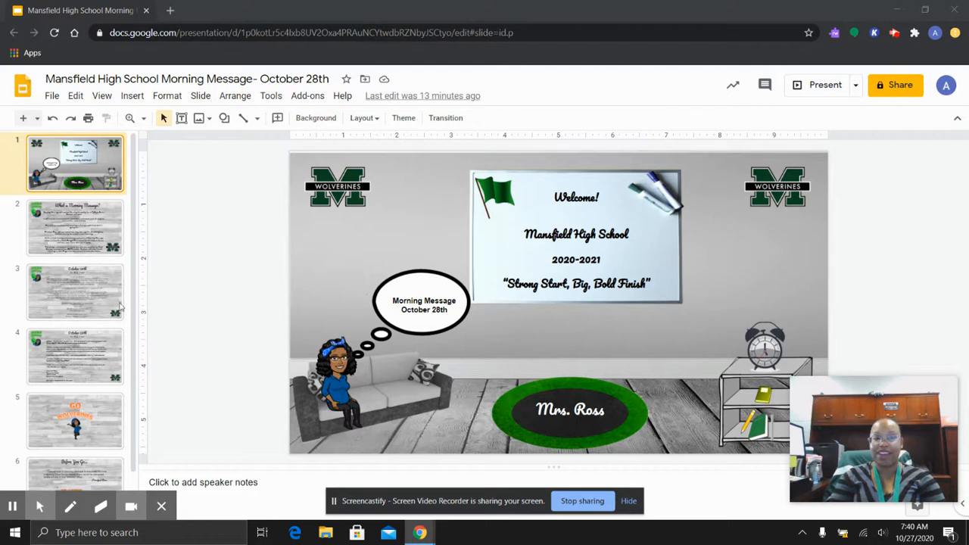
Advance through the October 28th NSU visit slide to the spirit week dress-up days slide
click(75, 291)
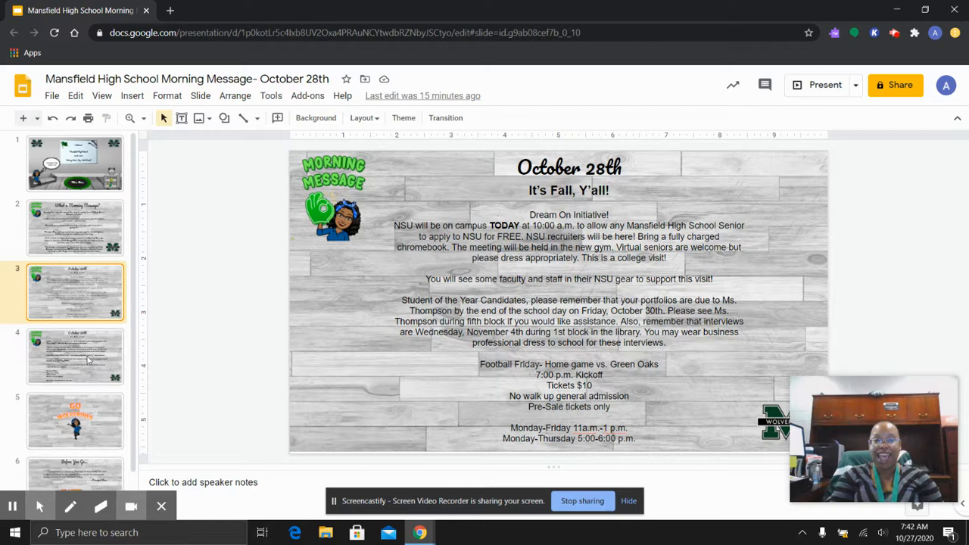
click(76, 356)
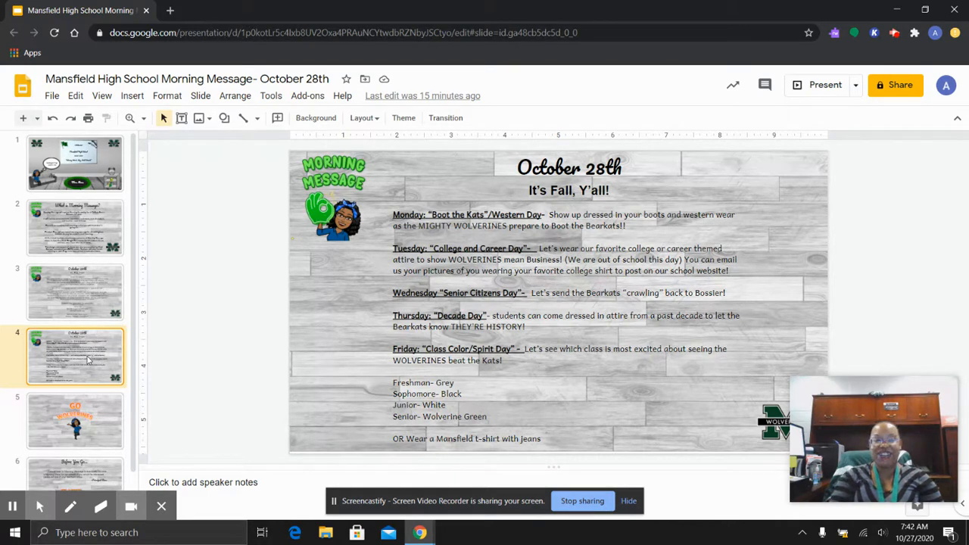
Show the closing 'GO WOLVERINES' slide of the morning message deck
click(76, 421)
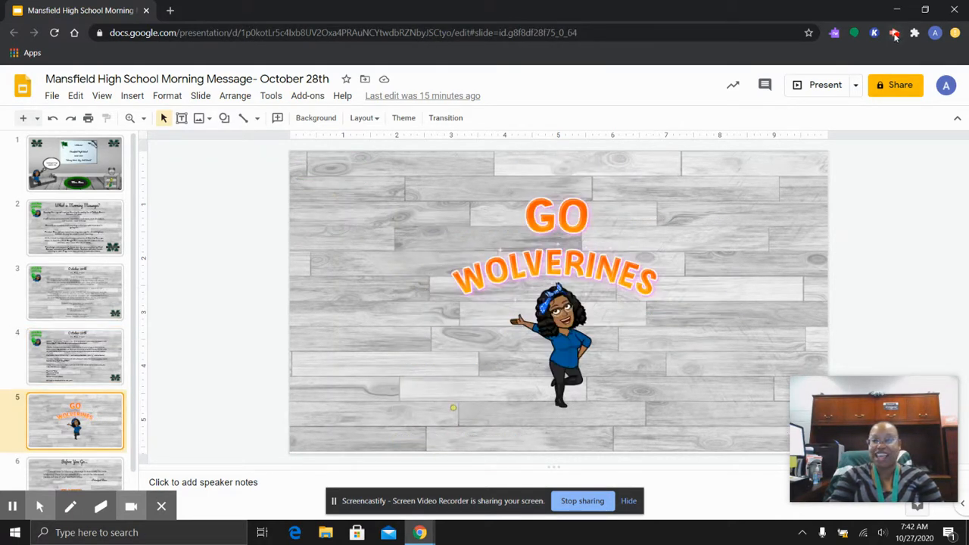
click(894, 33)
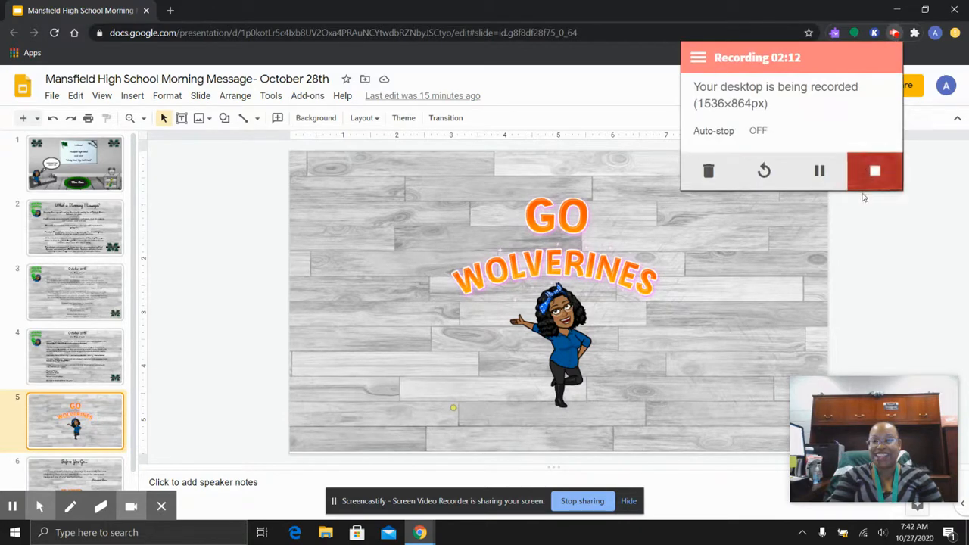